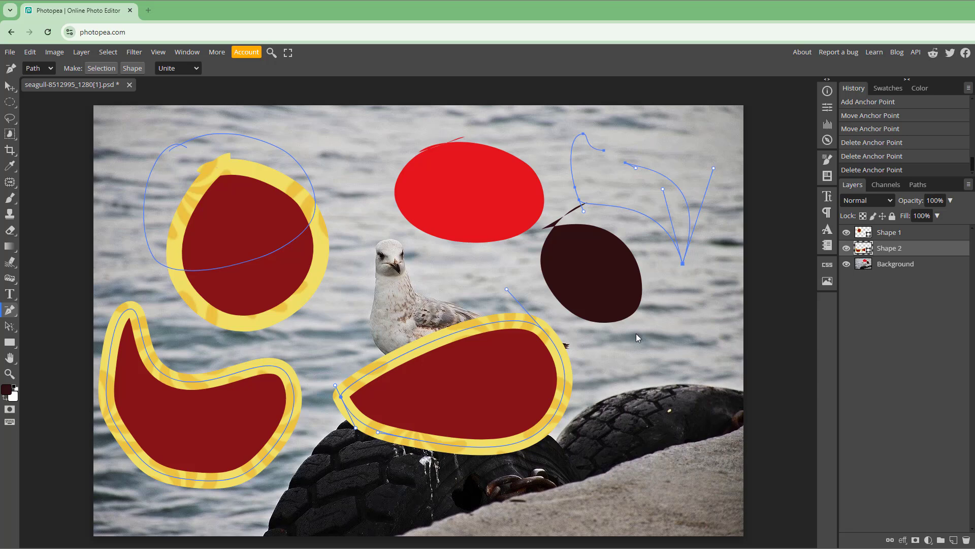
mouse_move(12, 312)
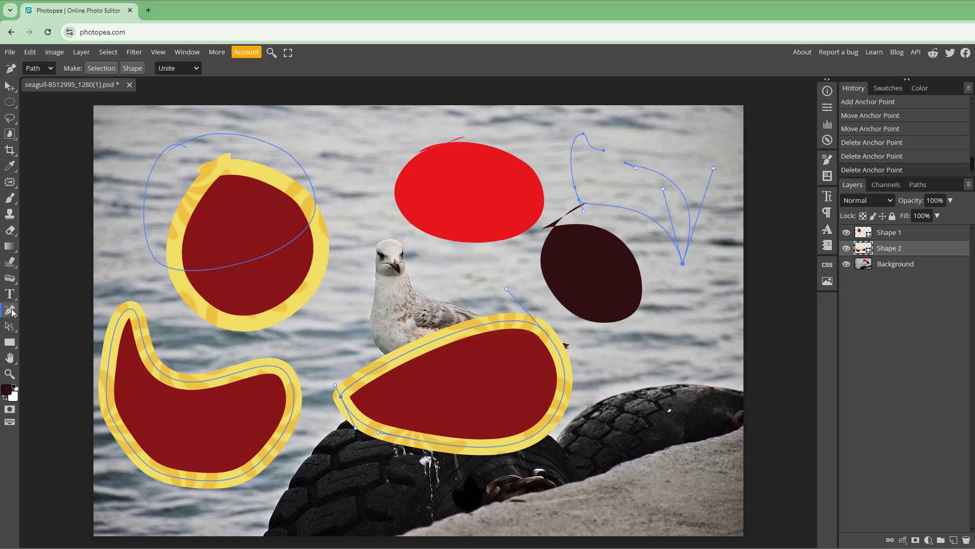
Switch from the Pen tool flyout to the Path Selection tool for moving whole paths
left_click(10, 311)
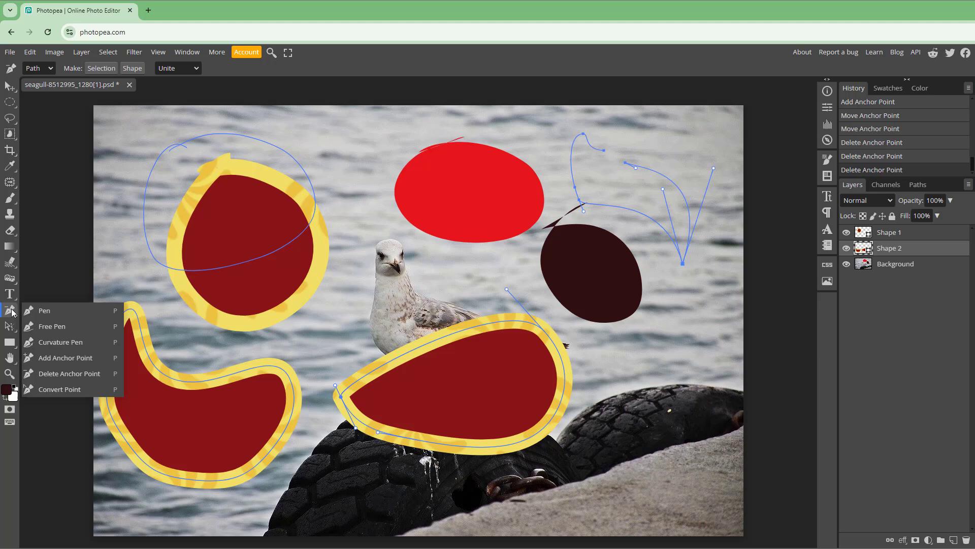
mouse_move(7, 322)
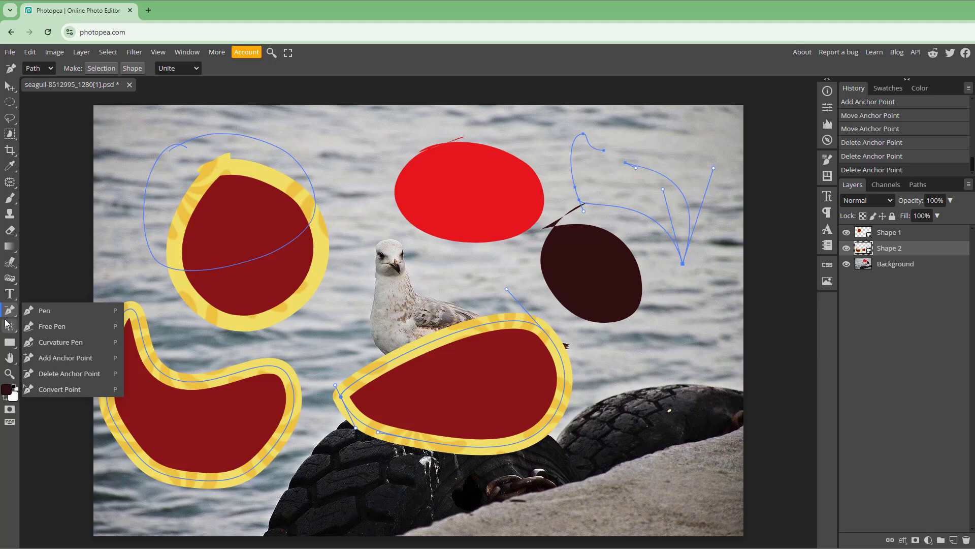
left_click(51, 326)
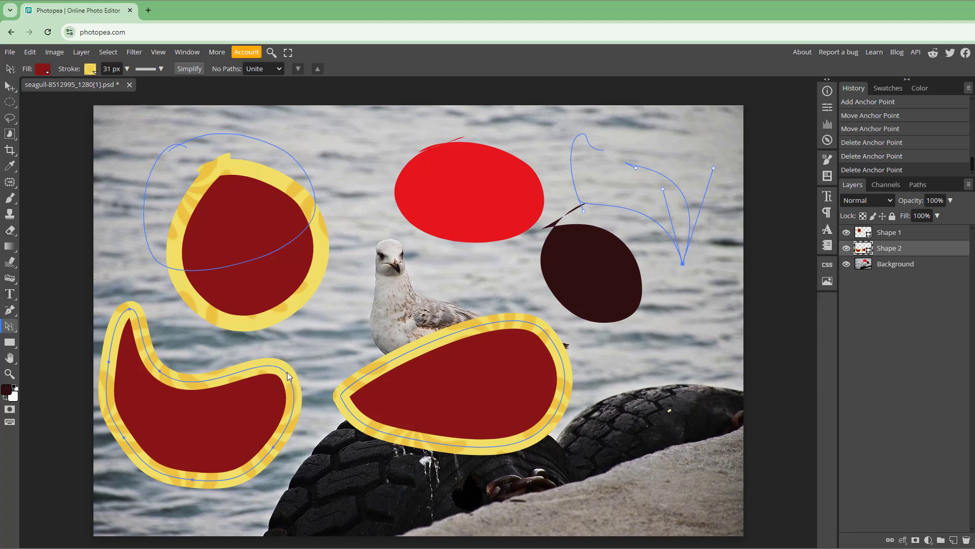
mouse_move(418, 378)
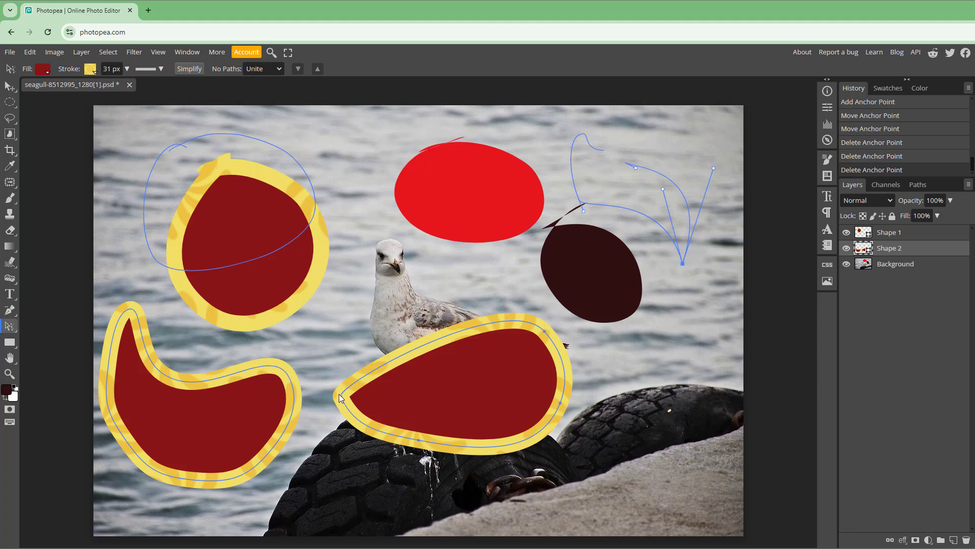
mouse_move(92, 275)
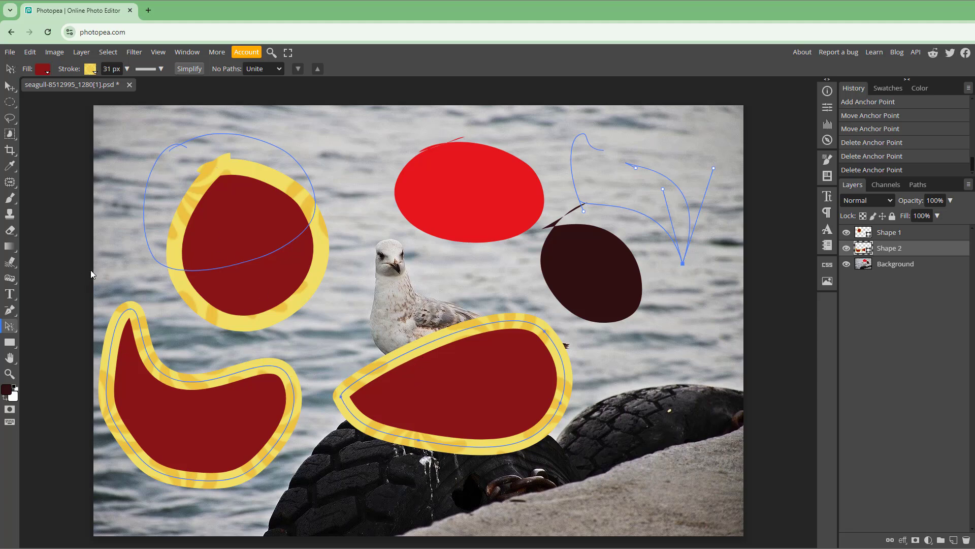
mouse_move(641, 222)
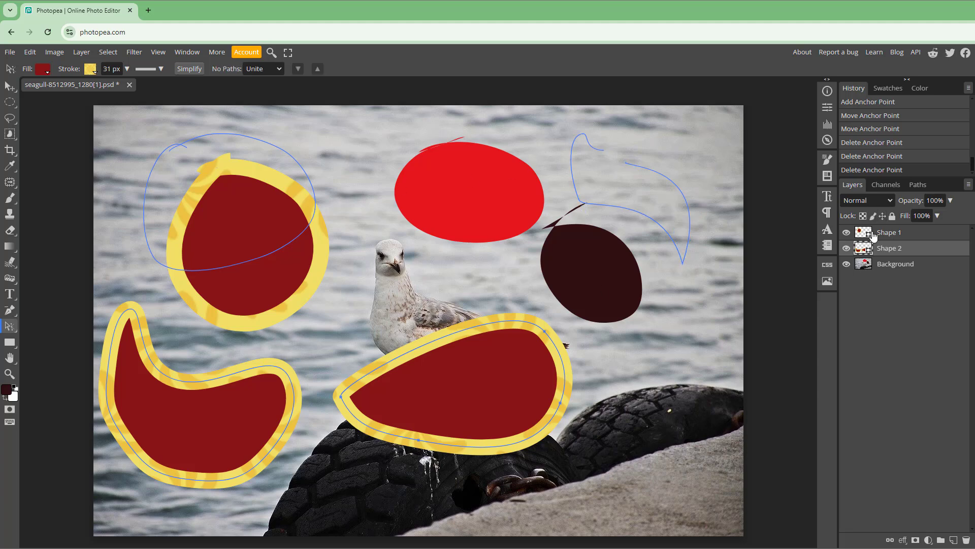
Select layer Shape 1 to drag its circle rightward, then return to layer Shape 2
left_click(890, 231)
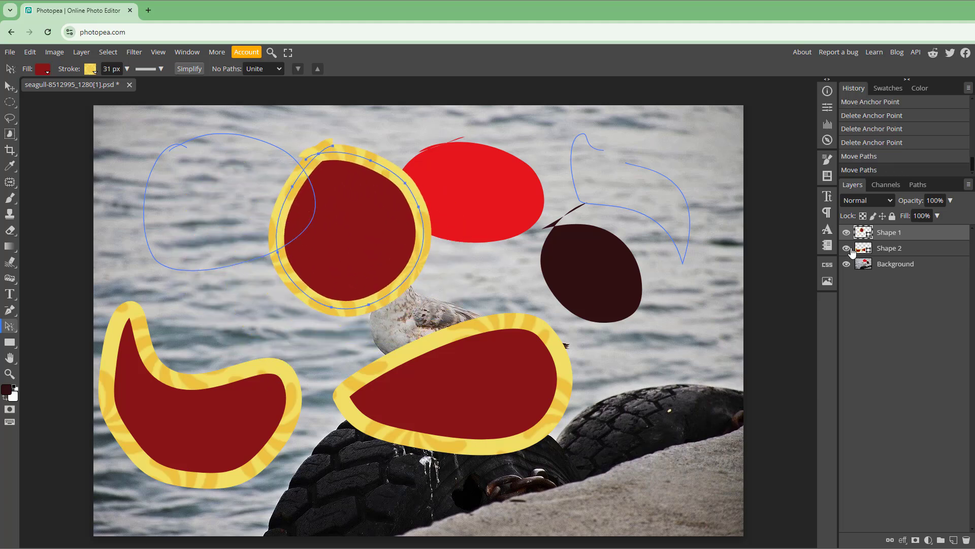
left_click(890, 247)
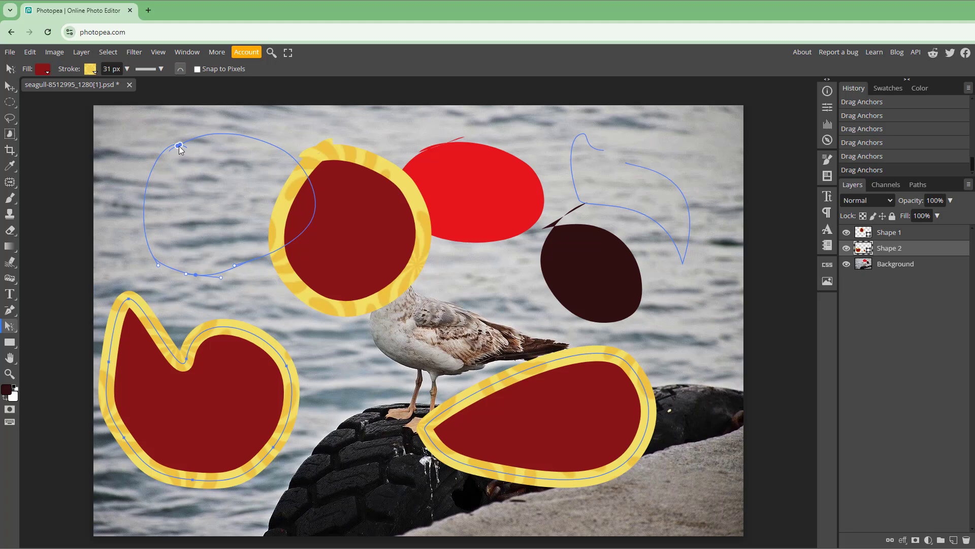
Drag an anchor of the upper-left outline path to pull it into a pointed peak
left_click_drag(180, 147, 149, 144)
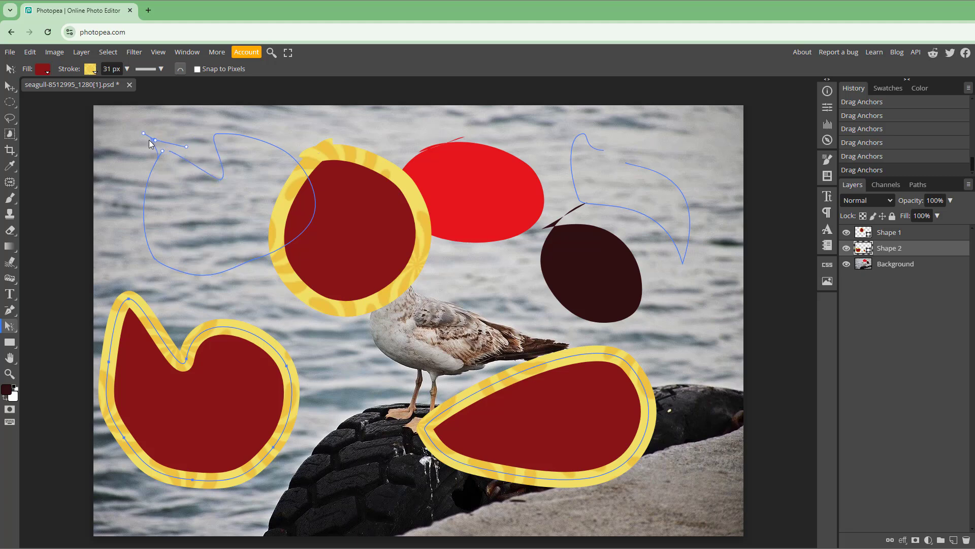